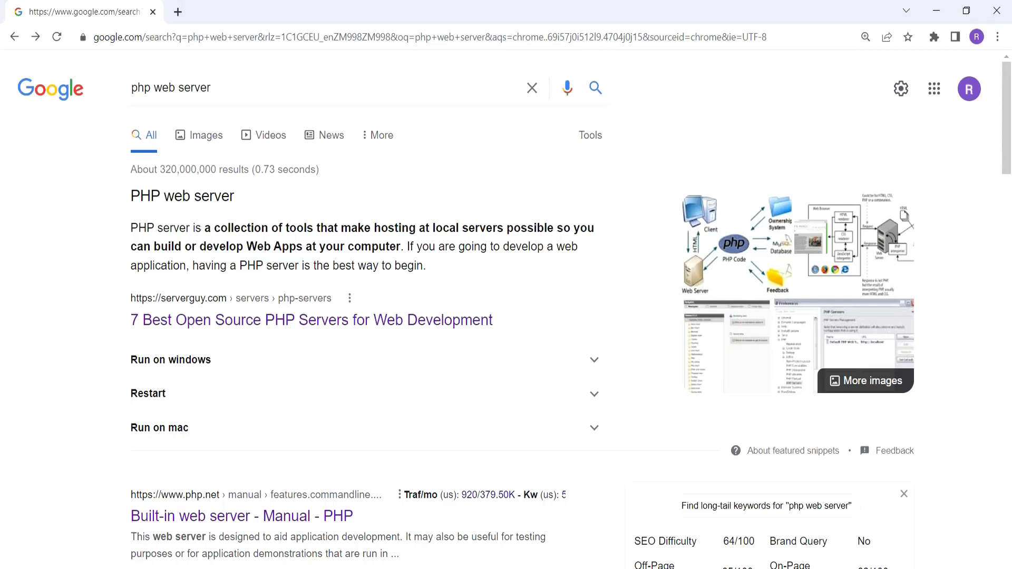
# Open the serverguy '7 Best Open Source PHP Servers' article and jump to its XAMPP section
pyautogui.click(150, 88)
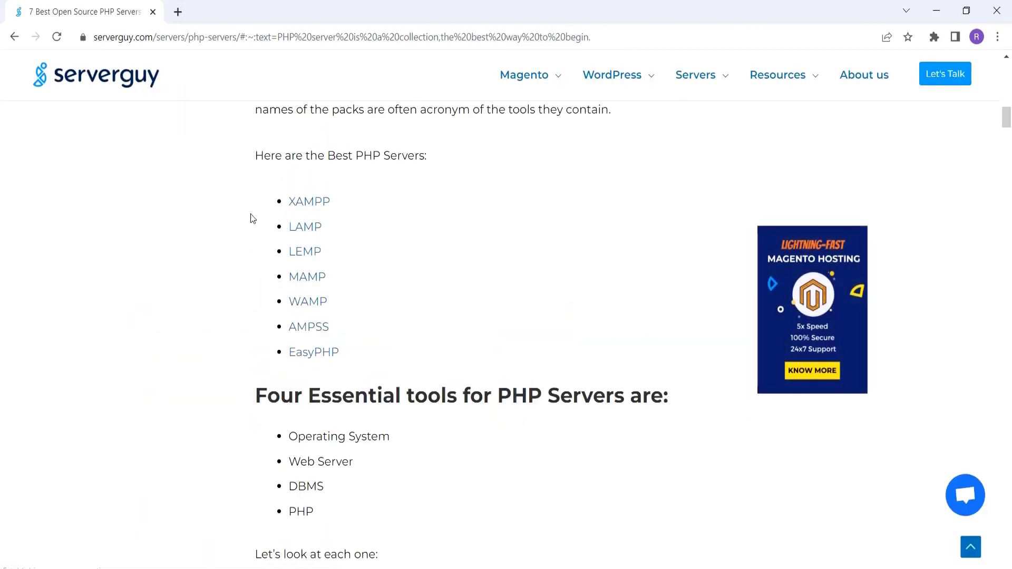
pyautogui.moveTo(353, 201)
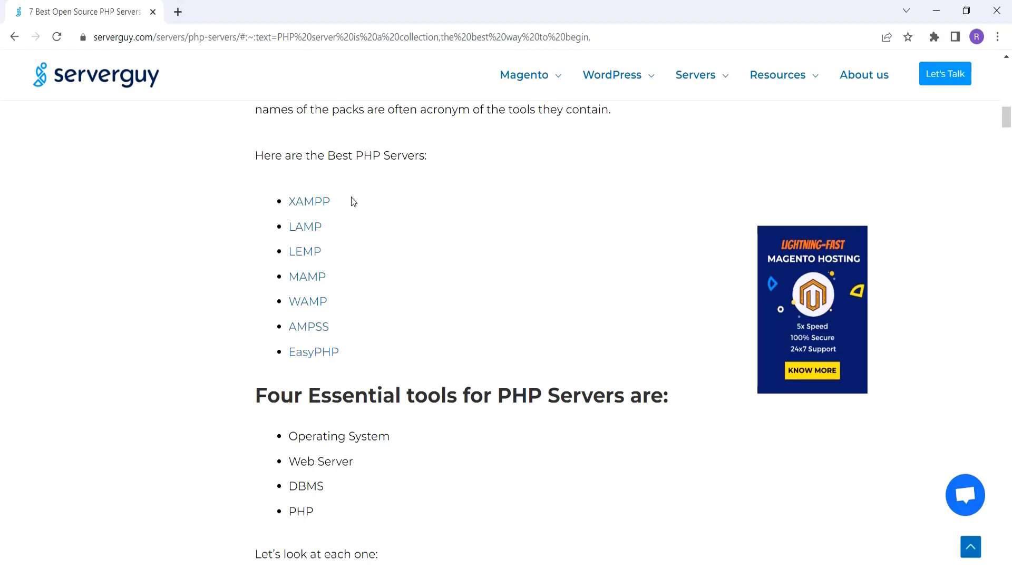
pyautogui.moveTo(309, 202)
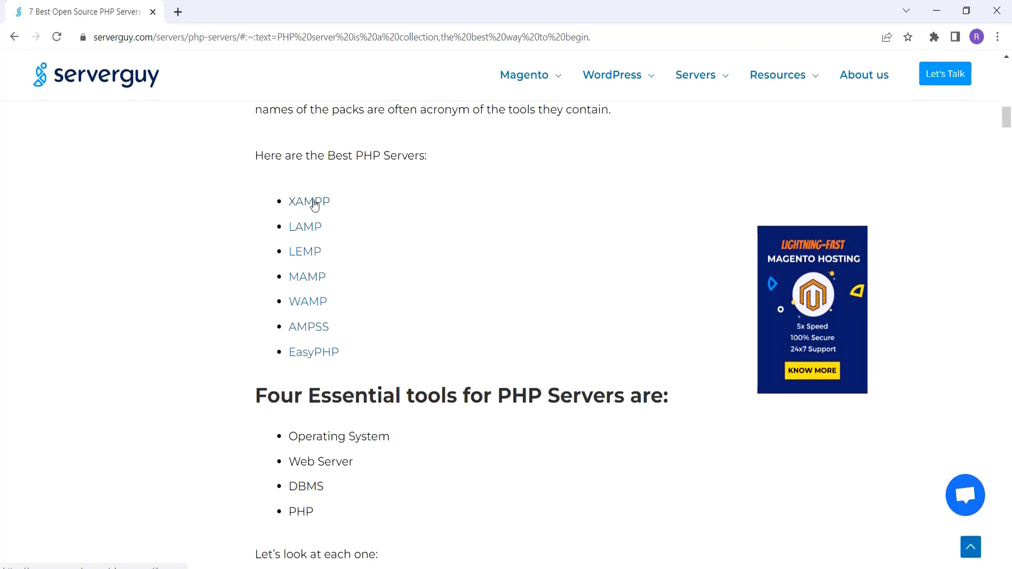
pyautogui.moveTo(352, 239)
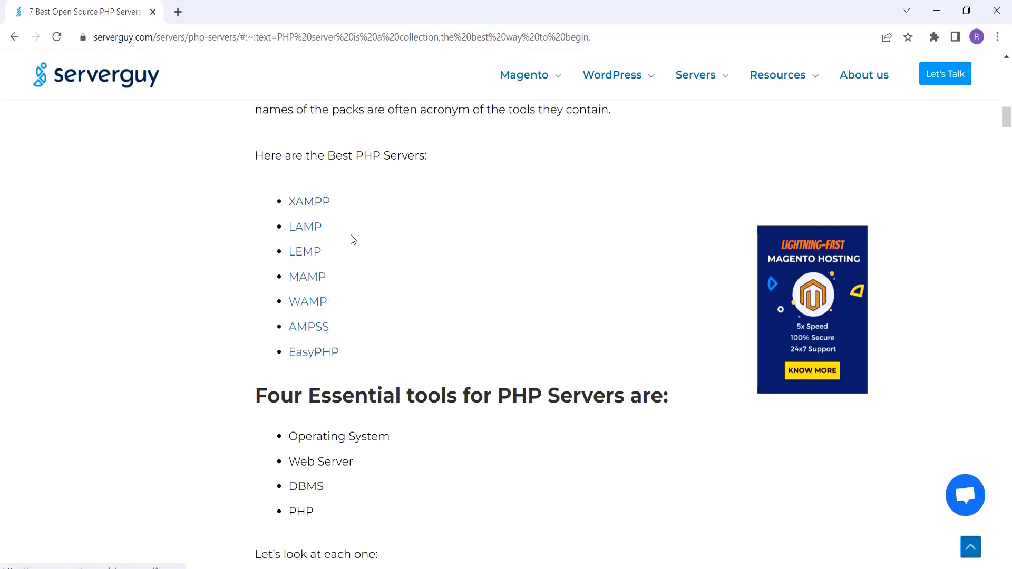
pyautogui.moveTo(317, 210)
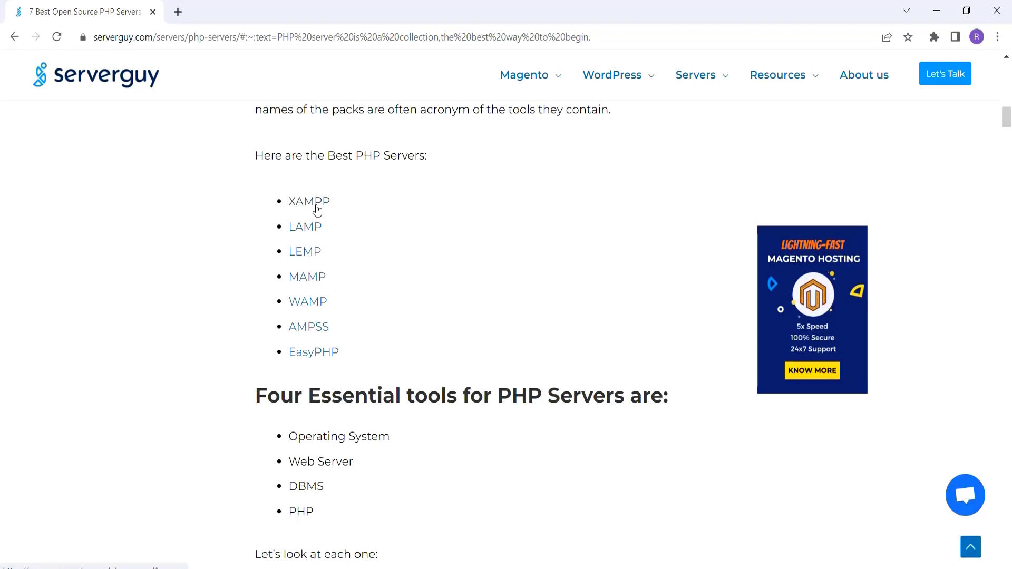
pyautogui.click(309, 201)
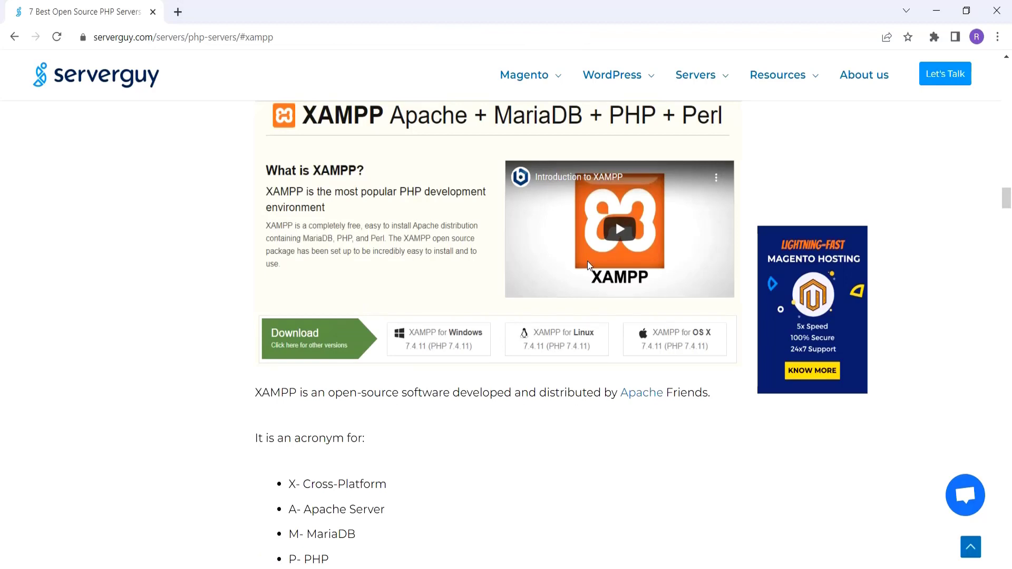
pyautogui.moveTo(408, 247)
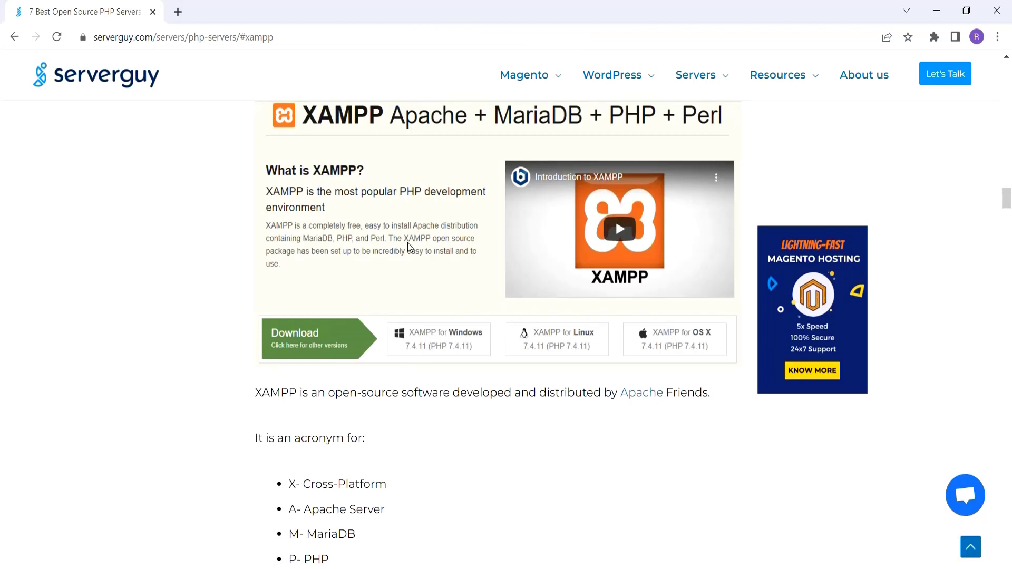
# Launch XAMPP Control Panel from Windows search and stop Apache and MySQL
pyautogui.press('Super')
pyautogui.write('Xa')
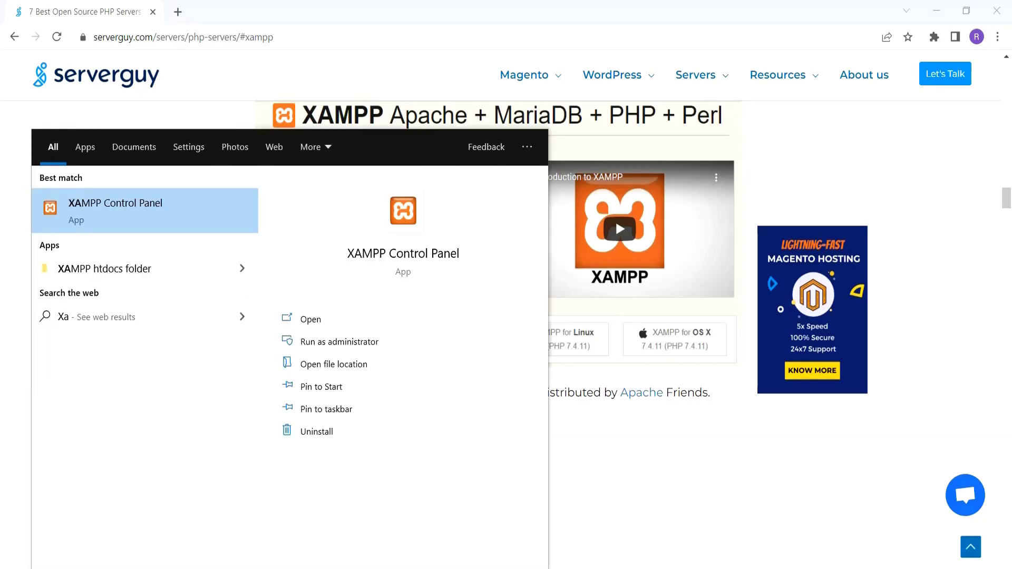
pyautogui.moveTo(84, 269)
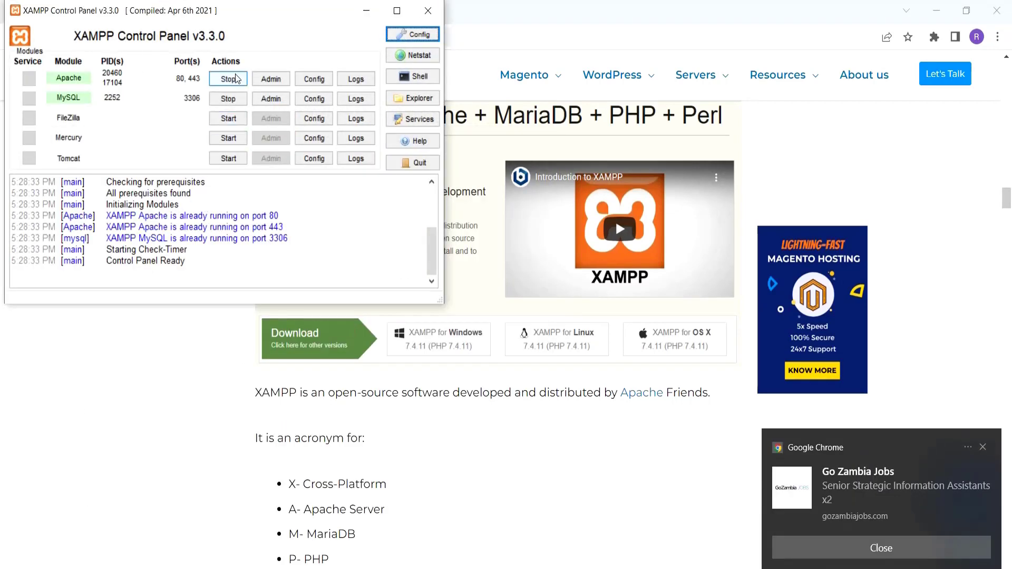
pyautogui.click(228, 78)
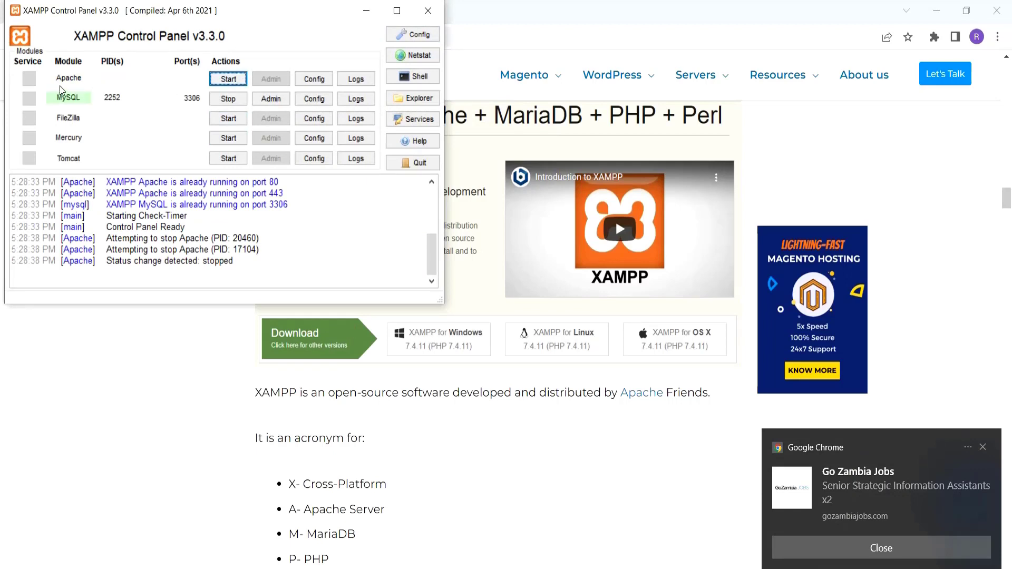
pyautogui.moveTo(71, 103)
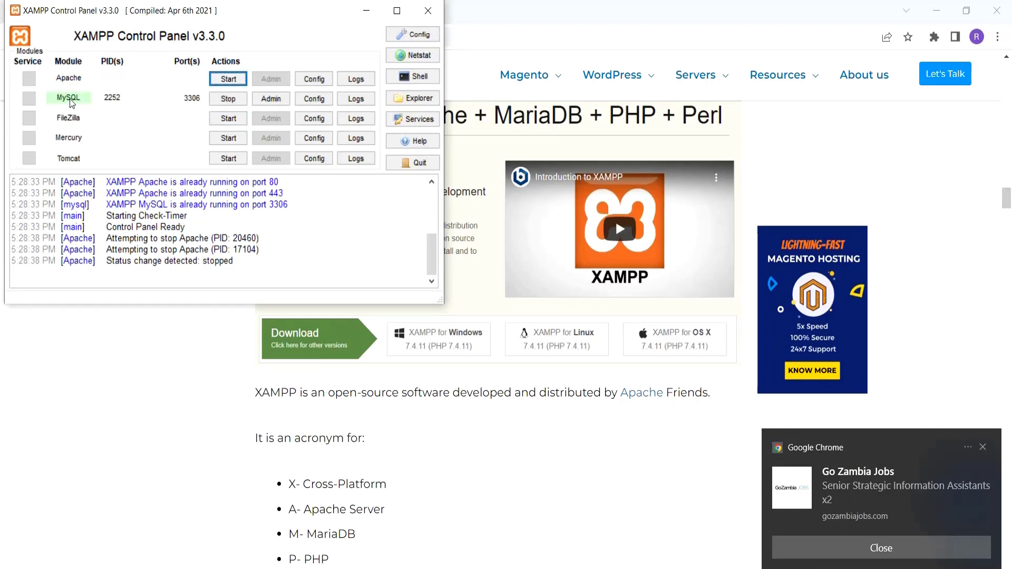
pyautogui.click(227, 98)
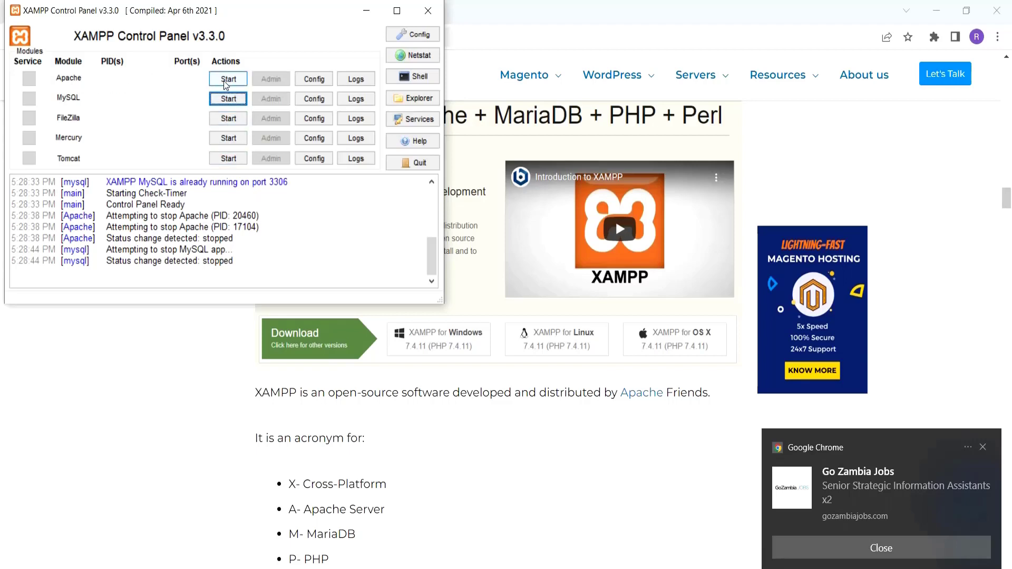
# Start Apache and MySQL again so Apache runs on ports 80 and 443
pyautogui.click(228, 78)
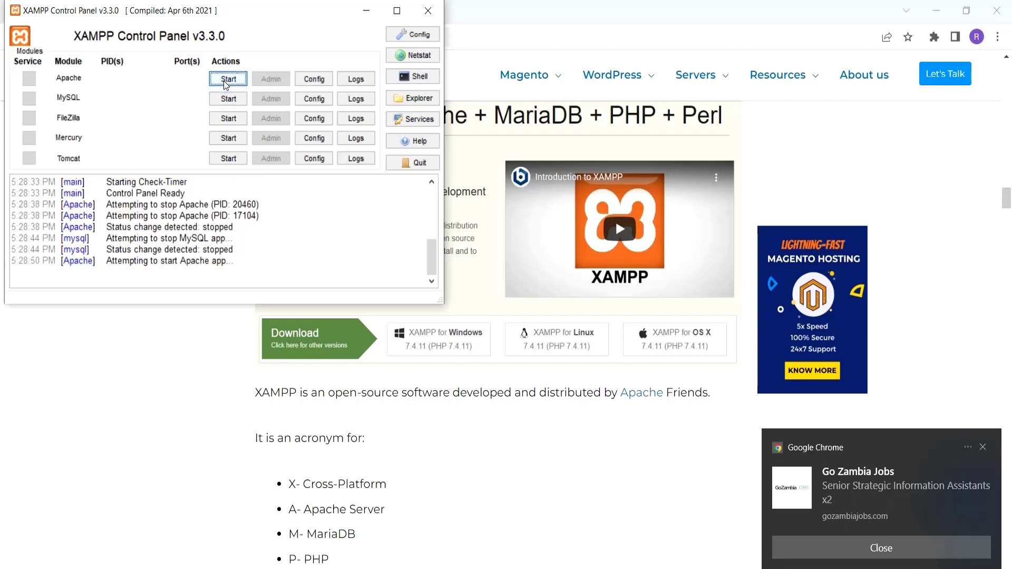
pyautogui.click(228, 78)
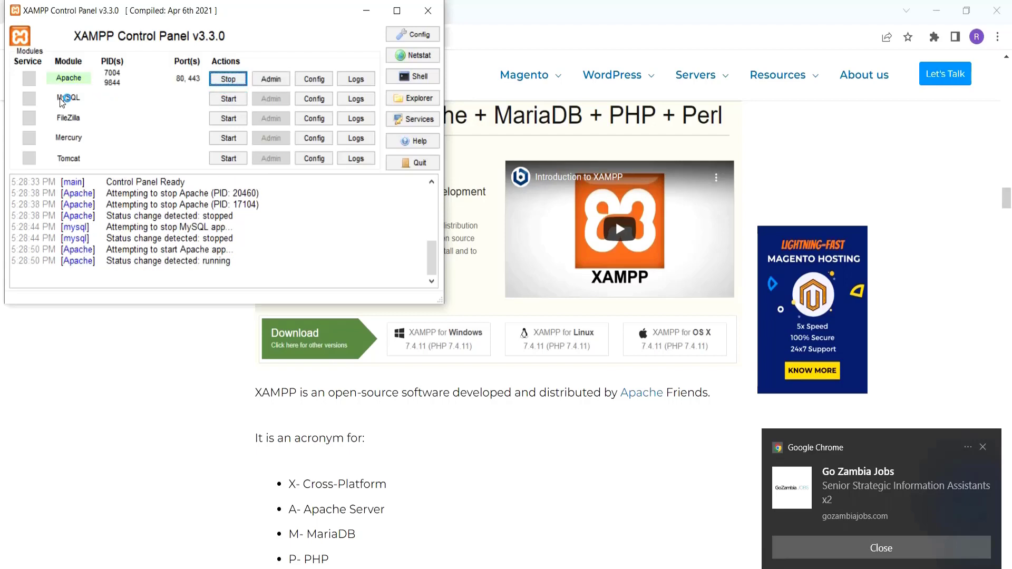
pyautogui.click(228, 98)
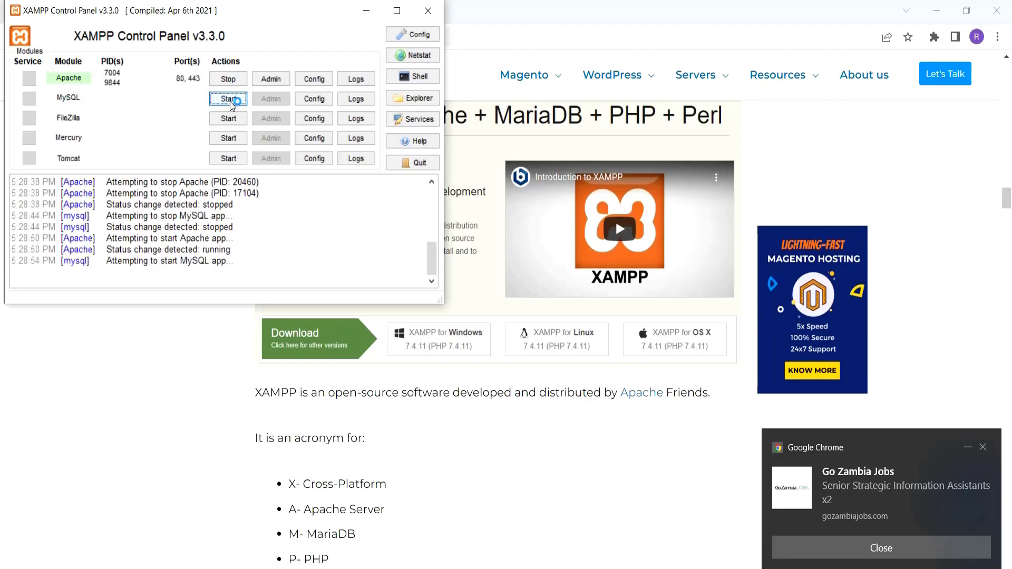
pyautogui.click(228, 99)
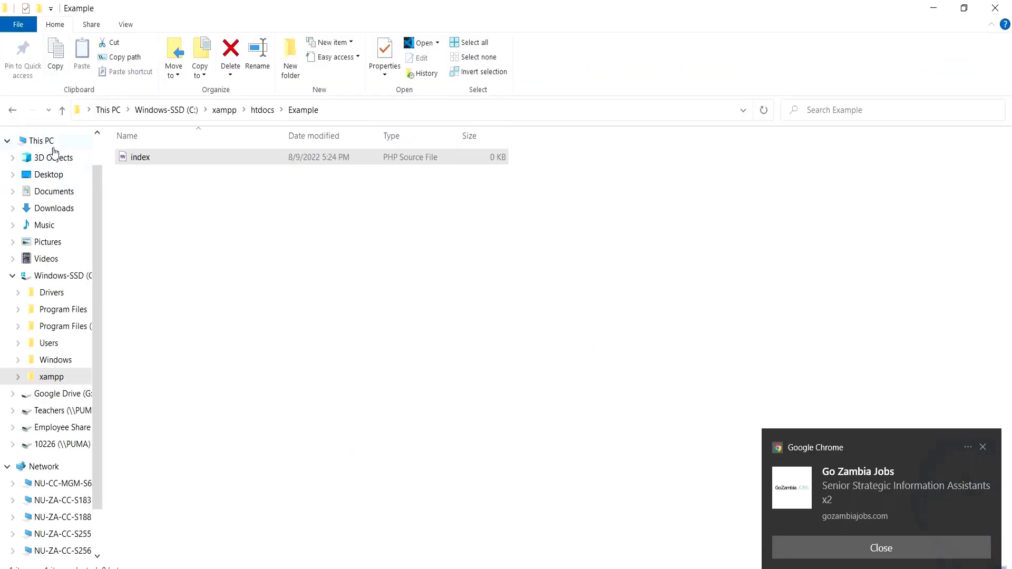
# Navigate File Explorer from This PC to C:\xampp\htdocs
pyautogui.click(41, 140)
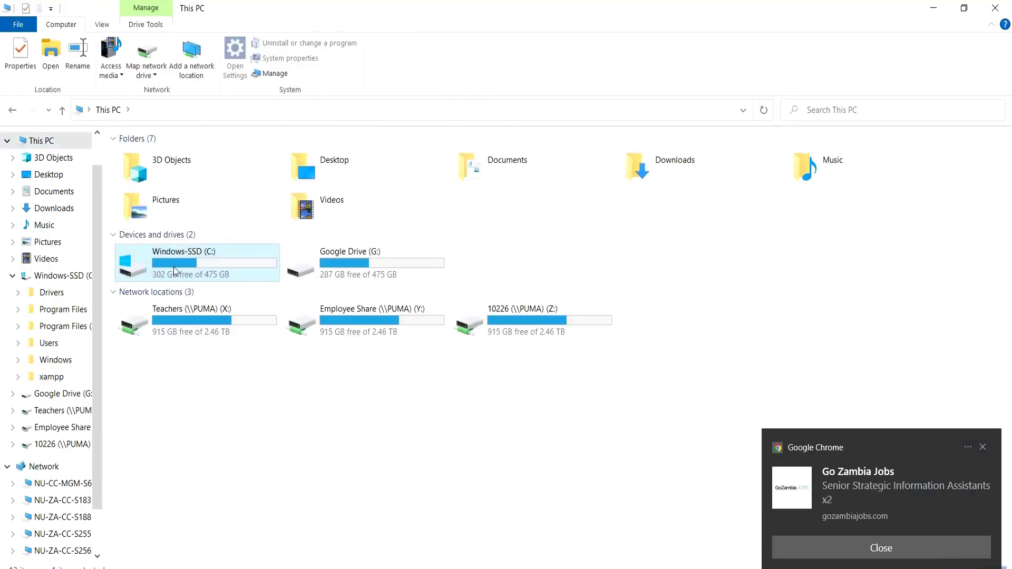
pyautogui.doubleClick(174, 263)
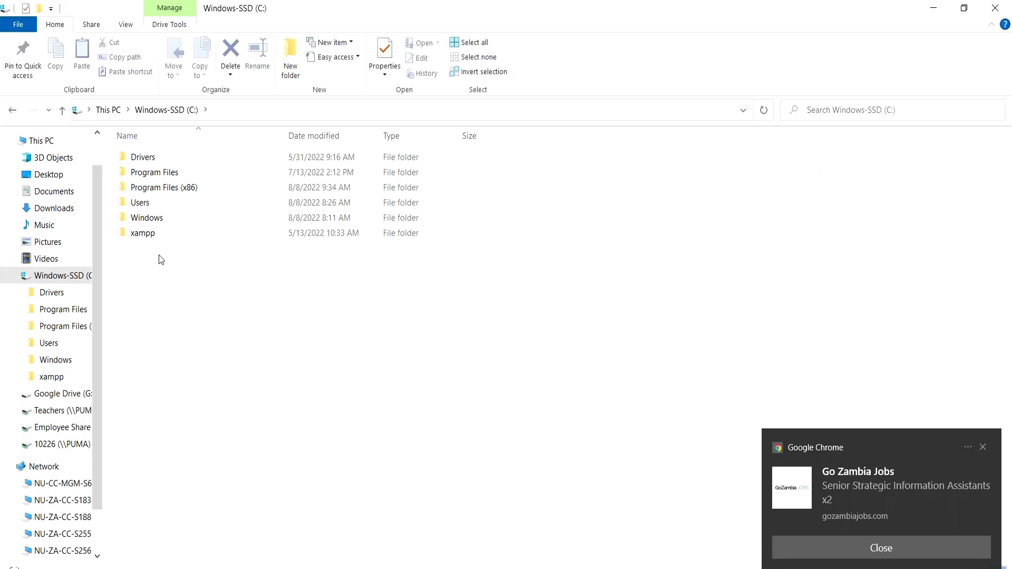
pyautogui.click(143, 233)
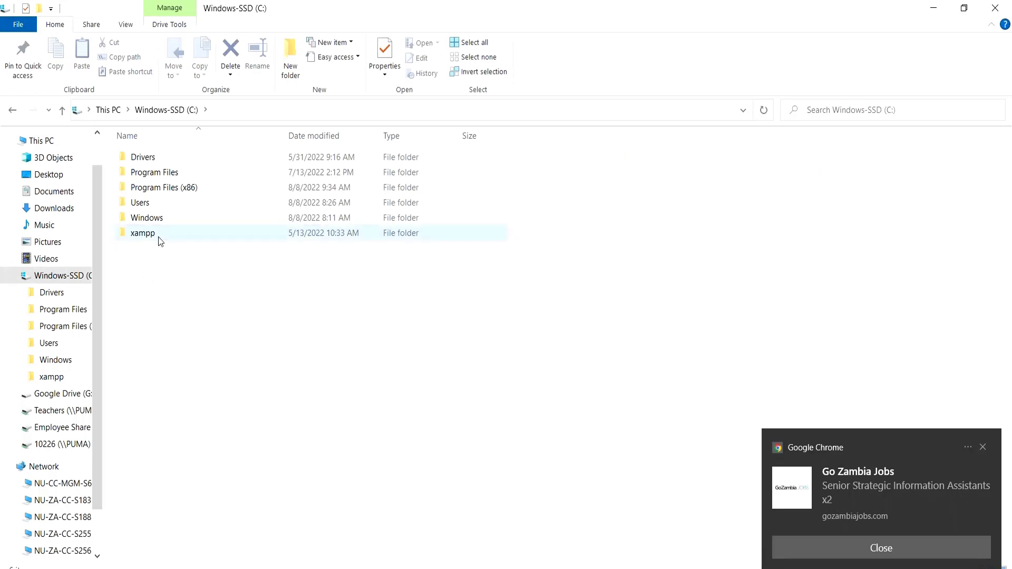
pyautogui.doubleClick(143, 233)
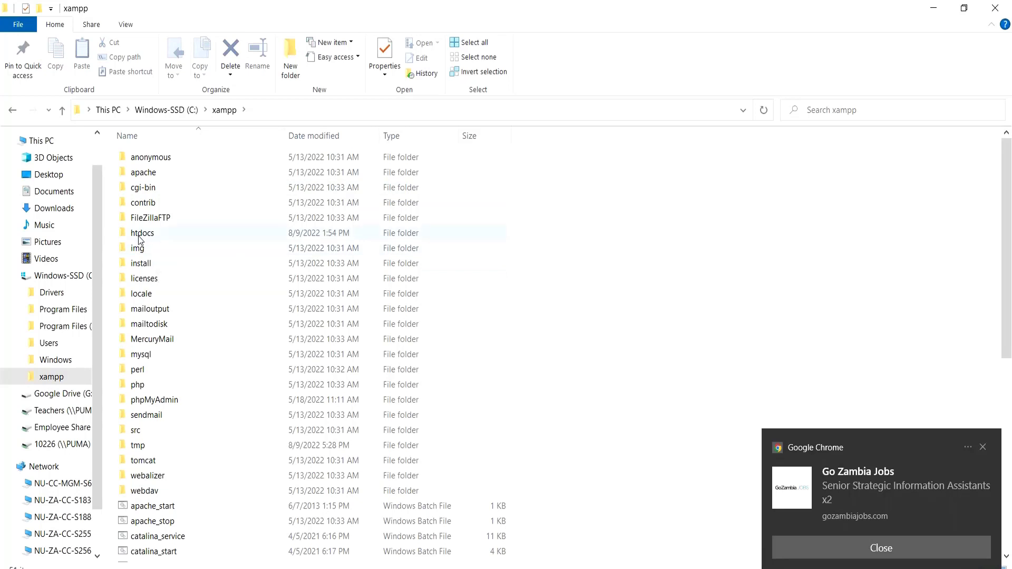
pyautogui.moveTo(142, 233)
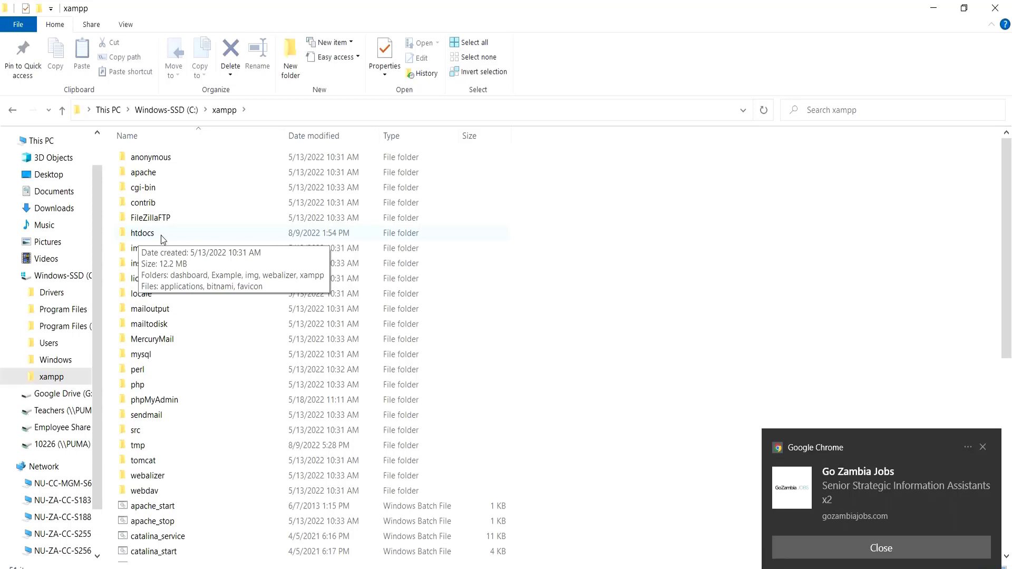
pyautogui.click(142, 232)
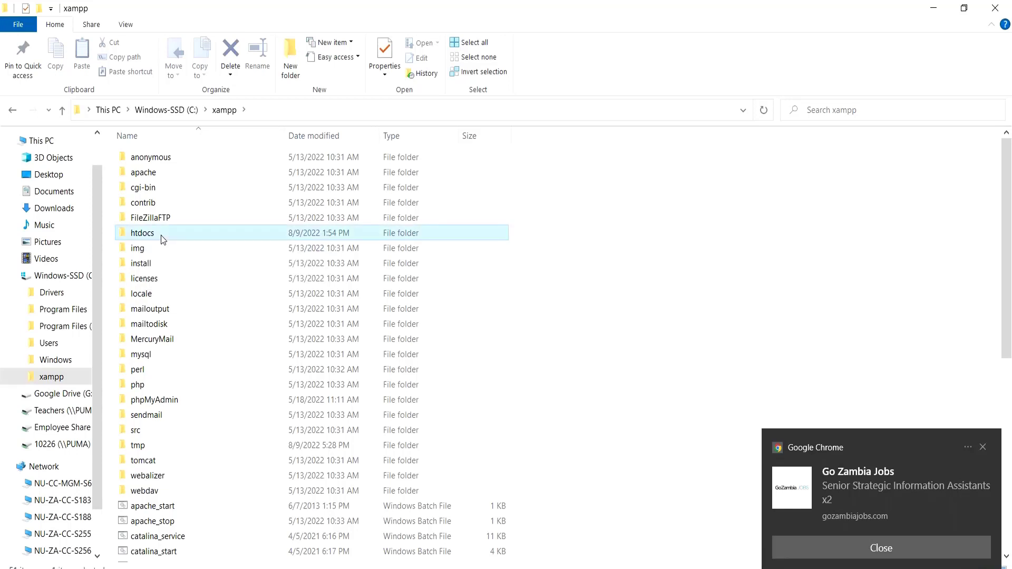
pyautogui.doubleClick(143, 233)
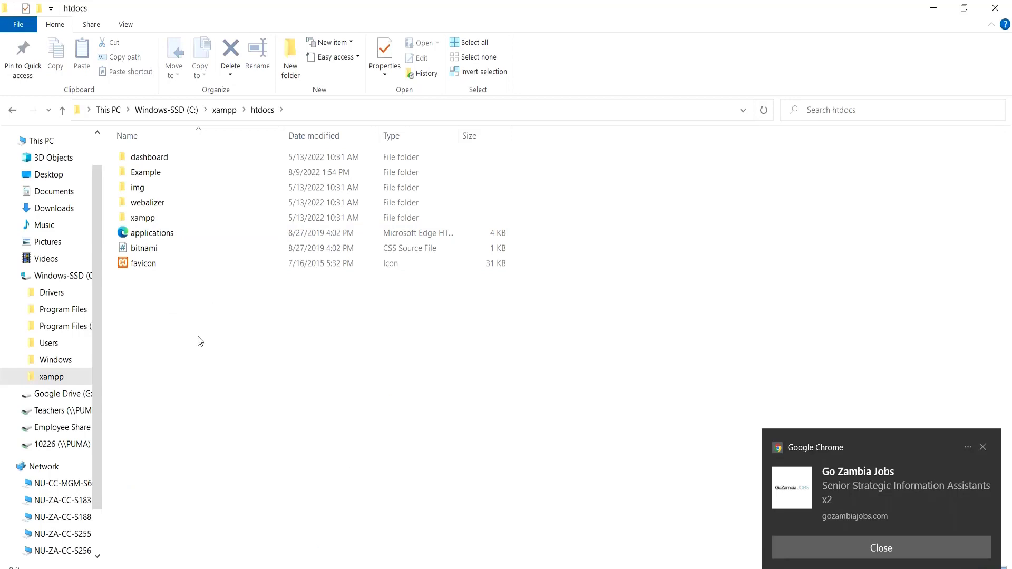
# Create a new folder named Excercise inside htdocs and open it
pyautogui.rightClick(201, 341)
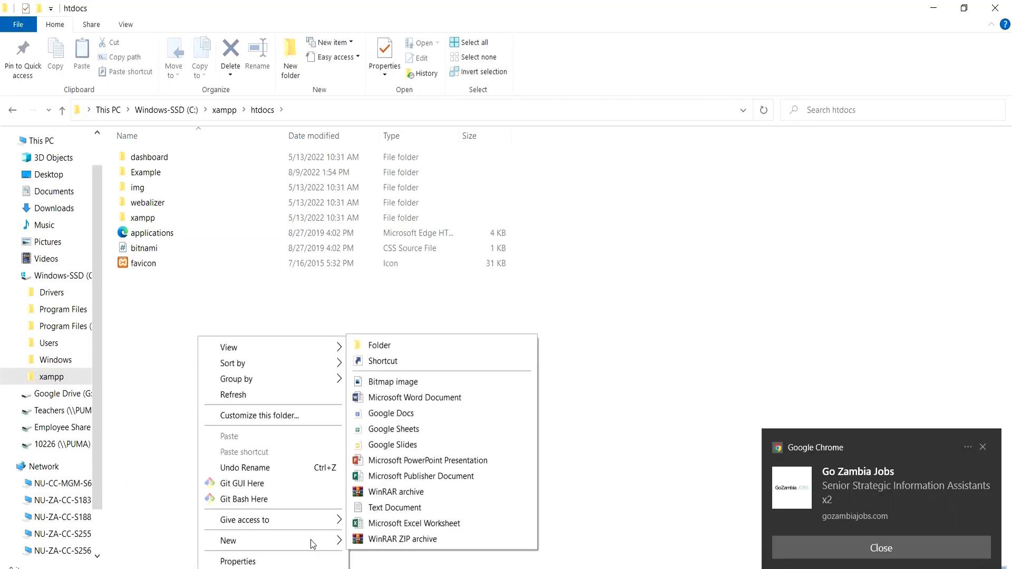
pyautogui.click(380, 346)
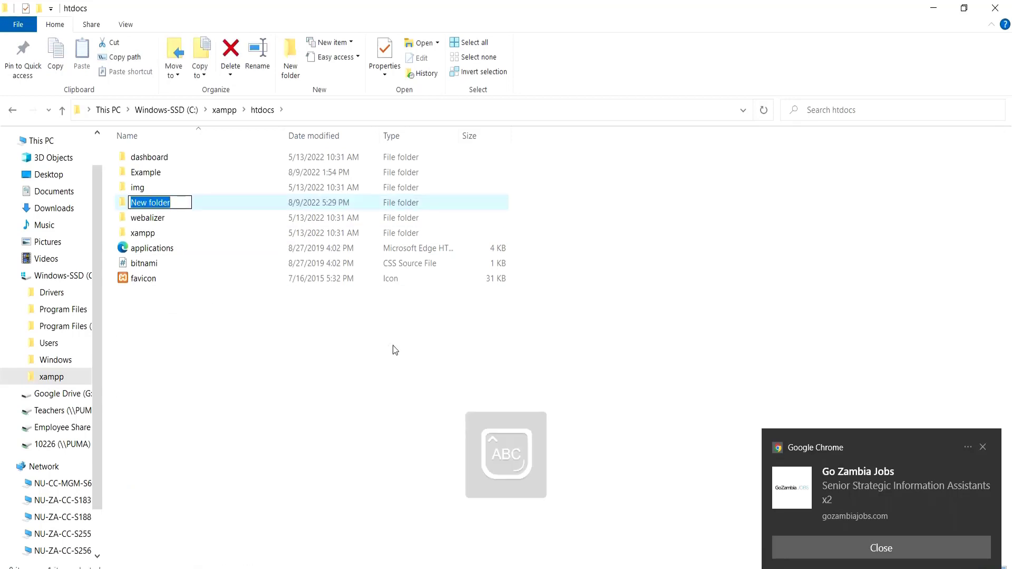
pyautogui.press('Return')
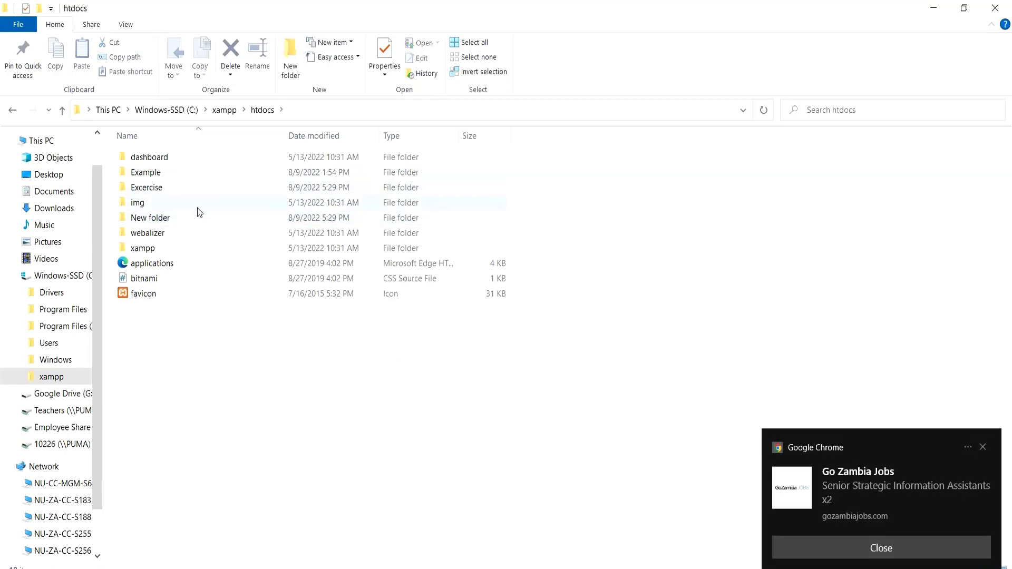
pyautogui.doubleClick(146, 188)
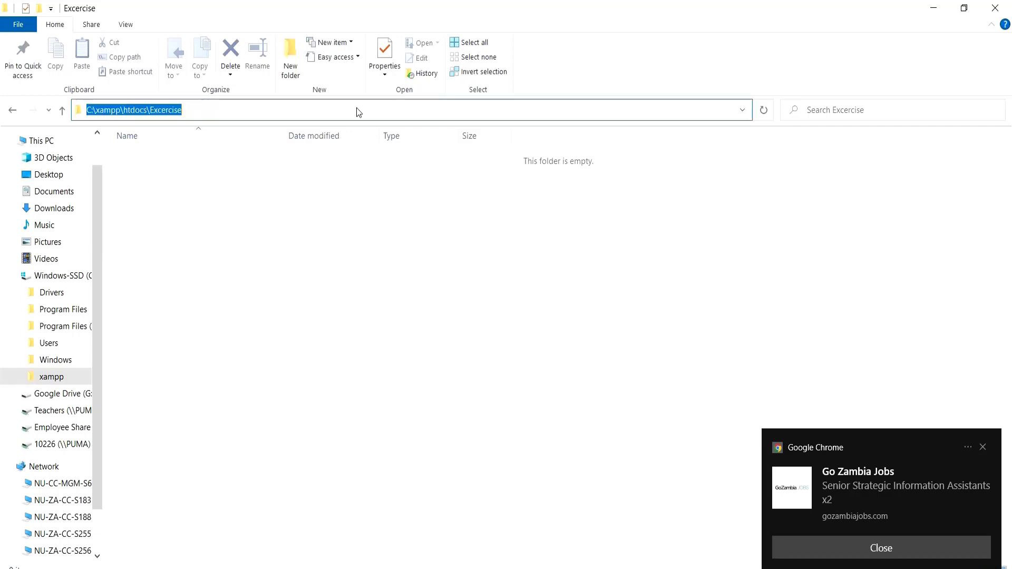
# Launch Command Prompt in the Excercise folder and run 'code .' to open it in VS Code
pyautogui.write('cmd')
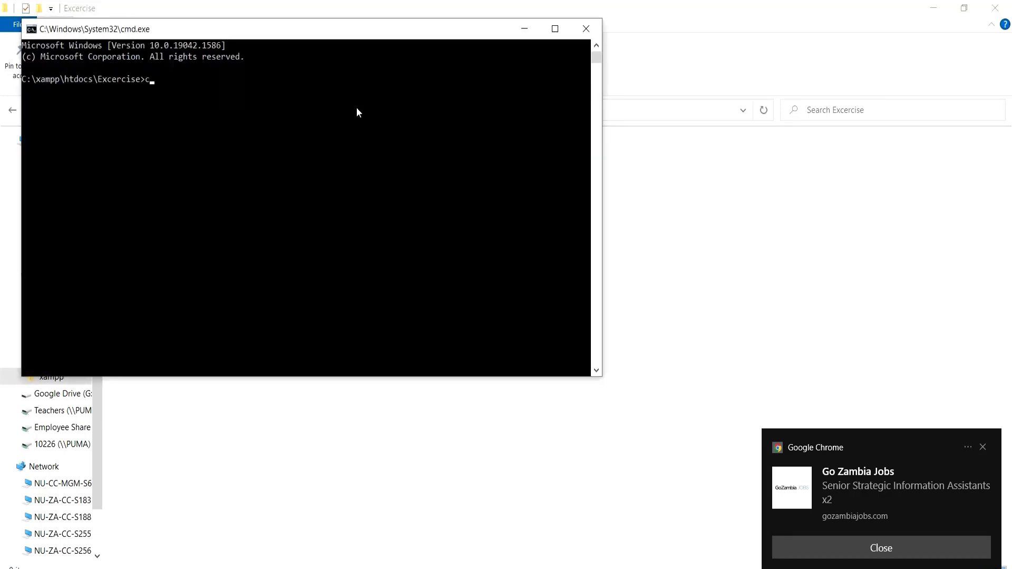
pyautogui.write('ode')
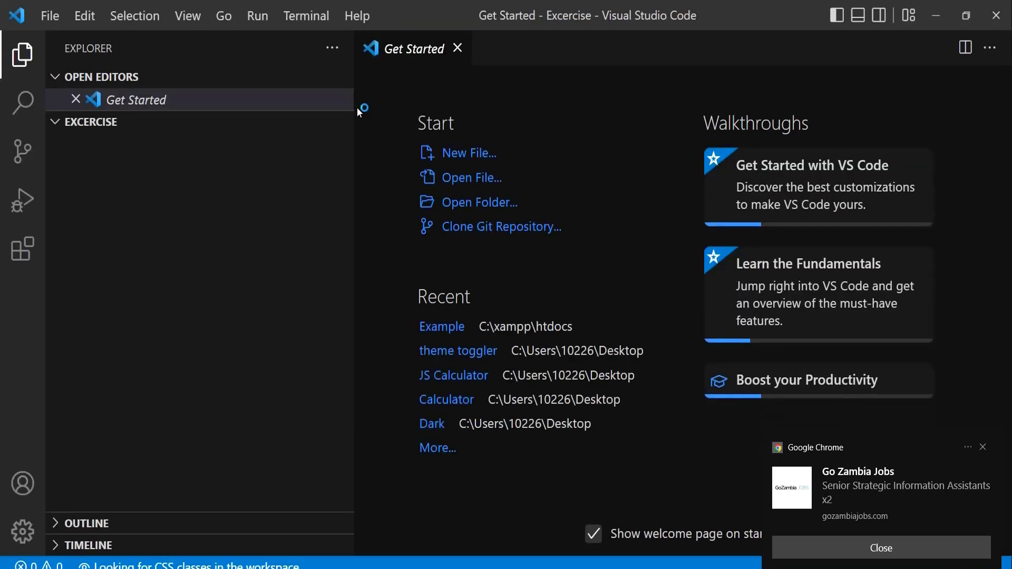
pyautogui.moveTo(456, 50)
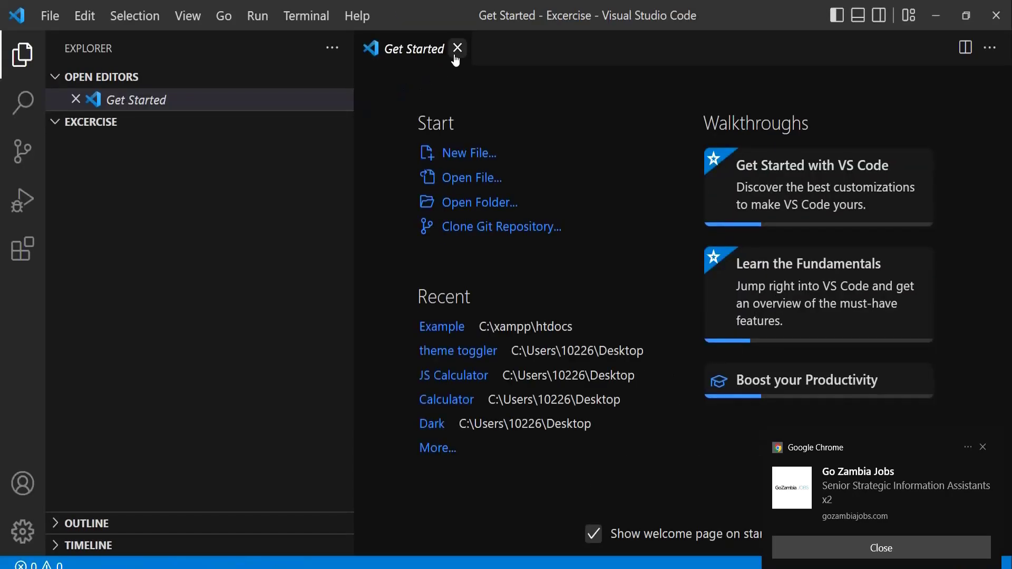
# Close Get Started and create a new file index.php in the Excercise folder
pyautogui.click(458, 50)
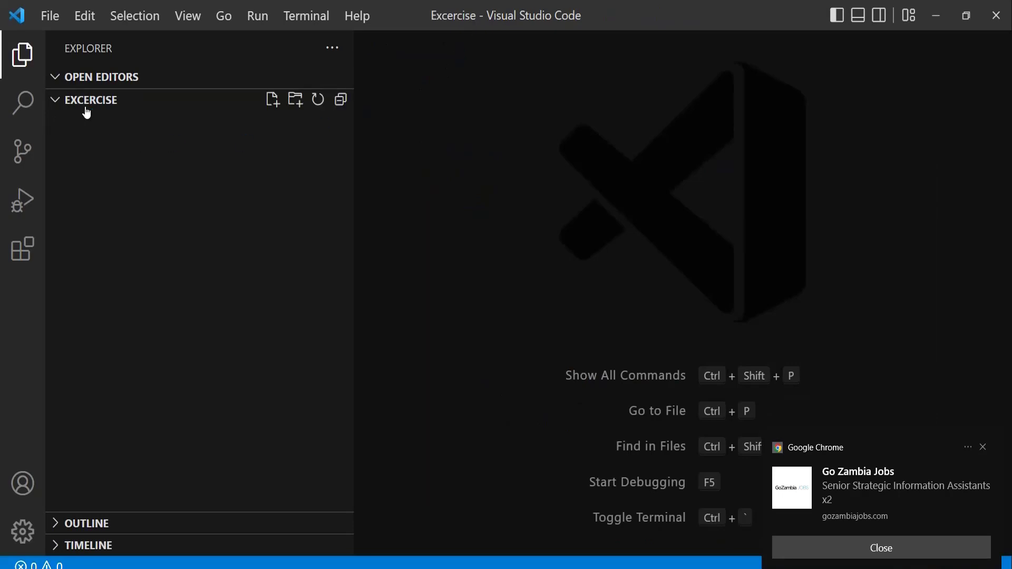
pyautogui.click(272, 99)
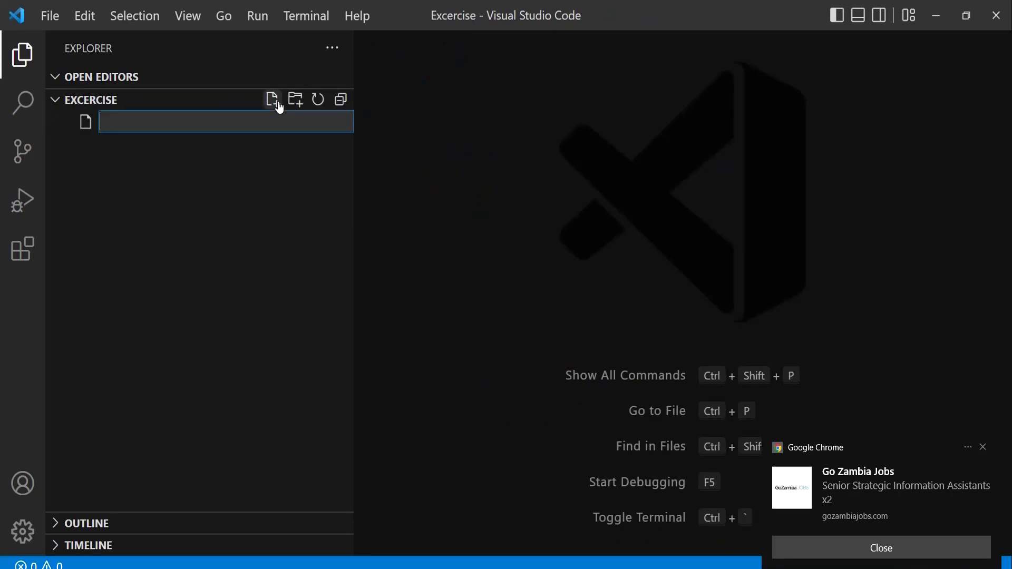
pyautogui.write('inde')
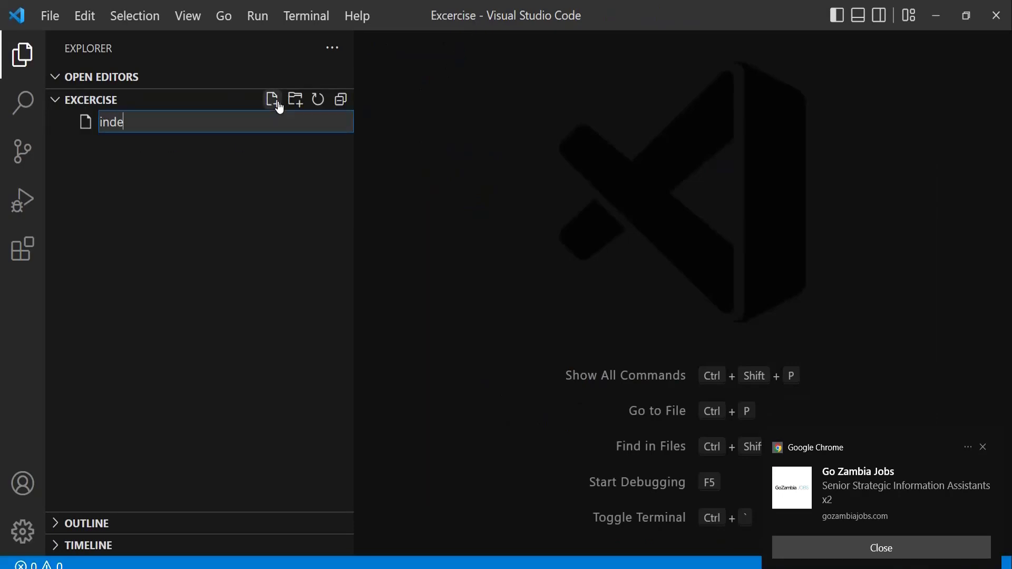
pyautogui.write('x.php')
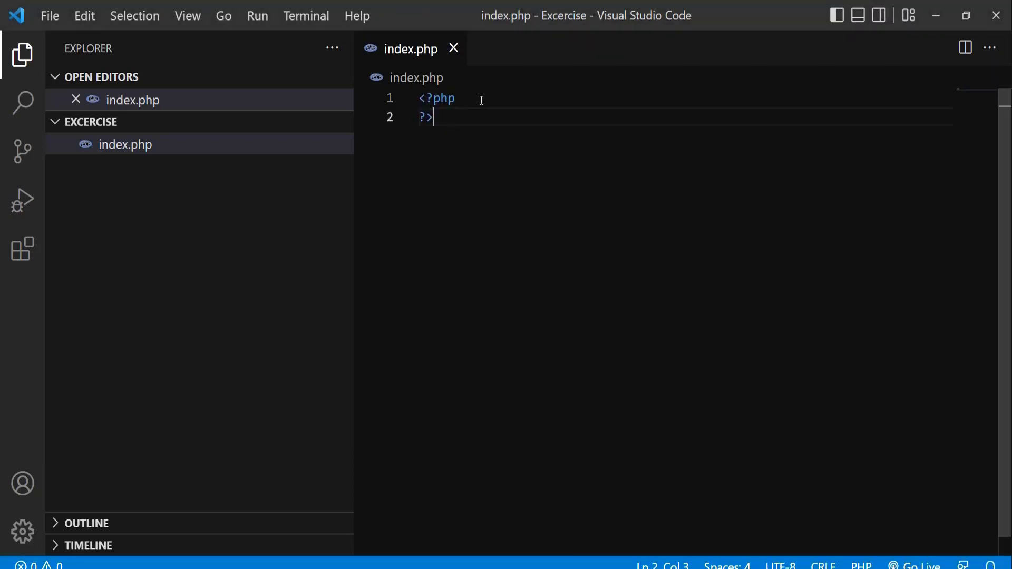
# Write echo "Greetings"; inside the PHP block of index.php
pyautogui.write('echo "')
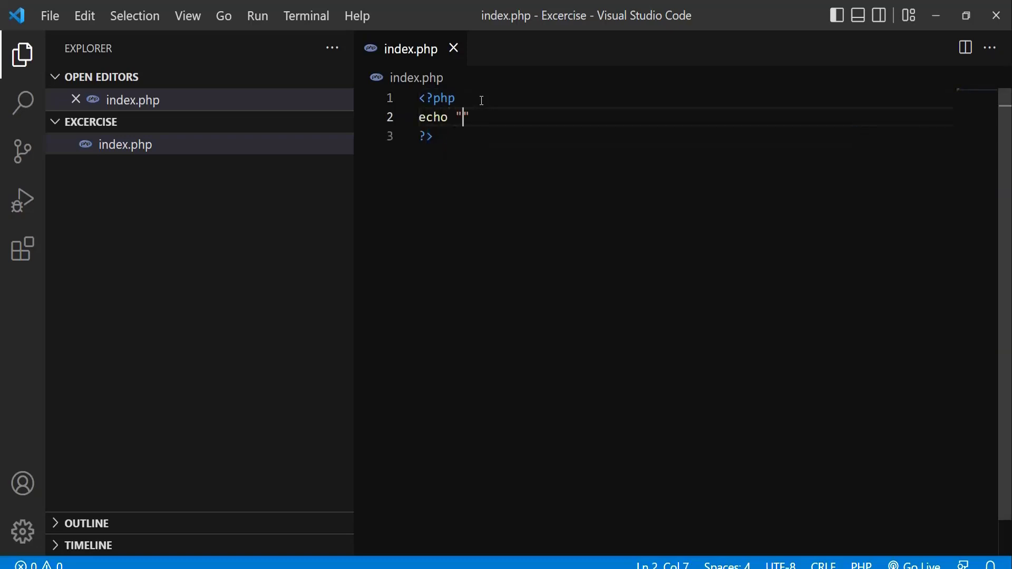
pyautogui.write('Greeti')
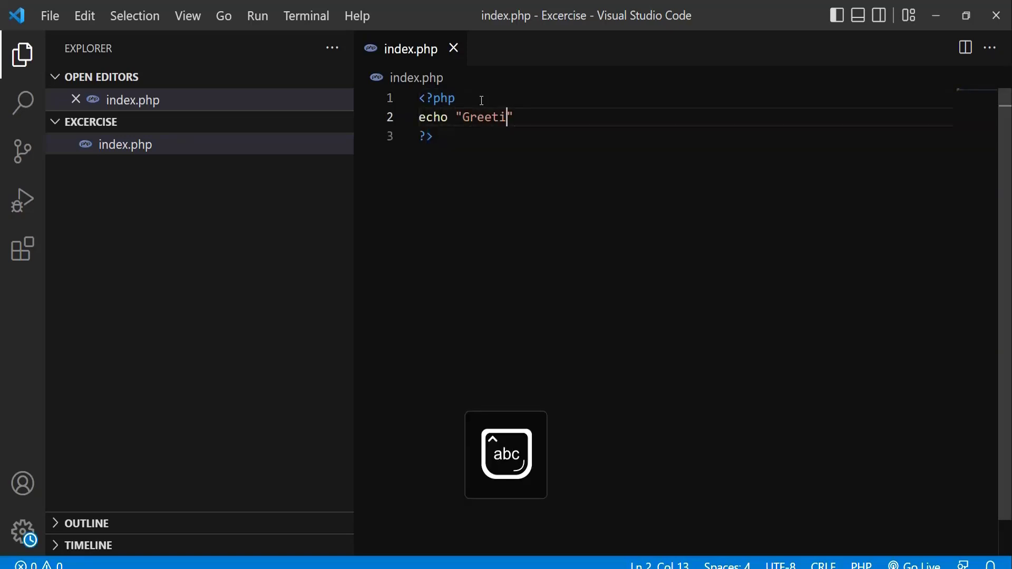
pyautogui.write('ngs"')
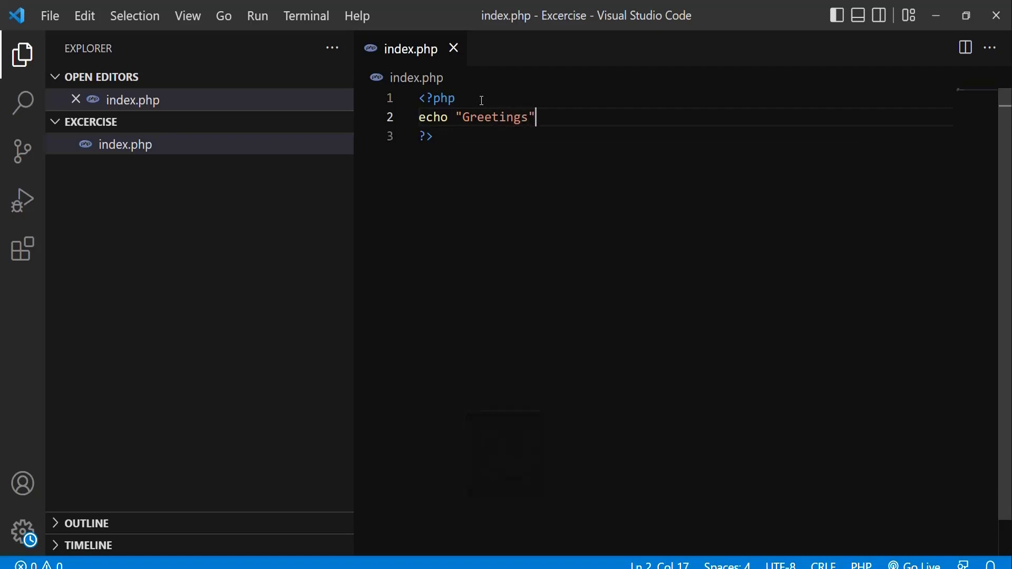
pyautogui.write(';')
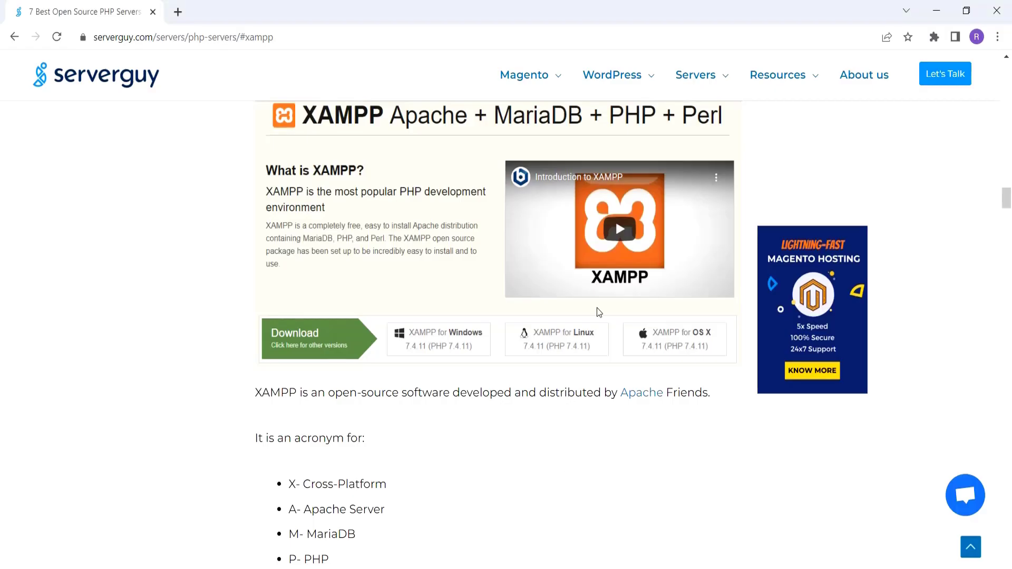
# Browse to localhost/Excercise/ in a new Chrome tab to see the Greetings output
pyautogui.click(178, 12)
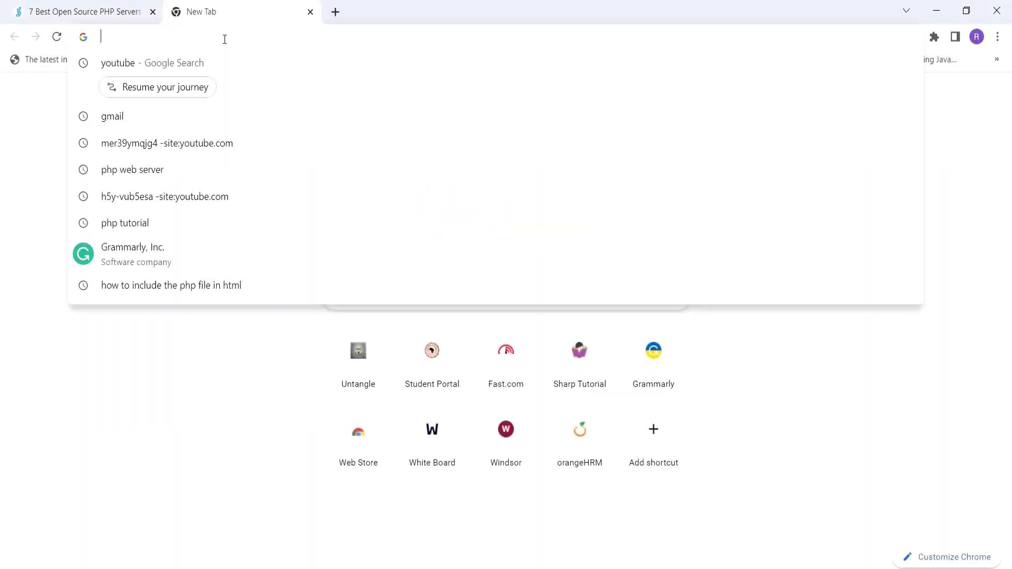
pyautogui.write('localhost')
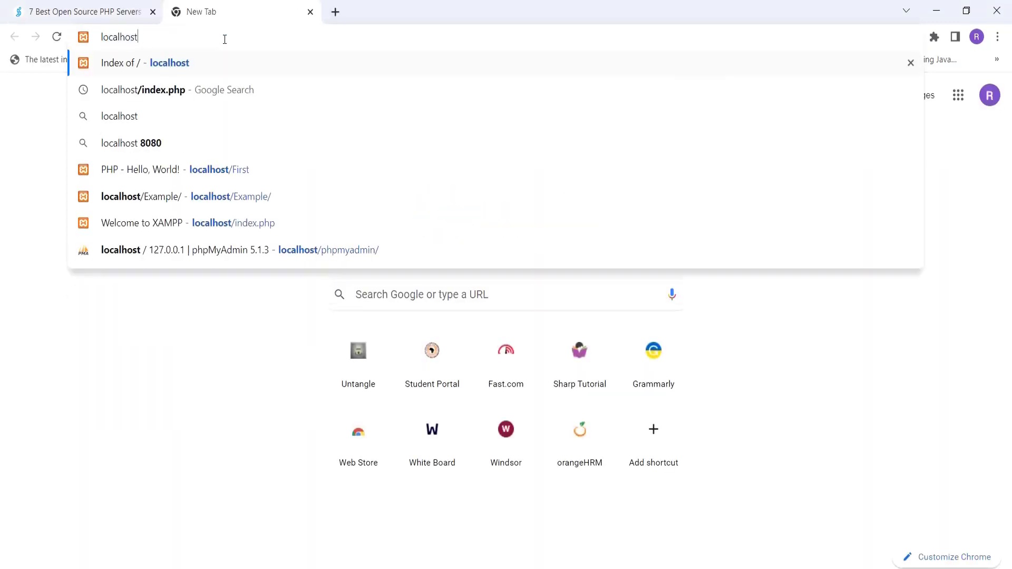
pyautogui.click(145, 62)
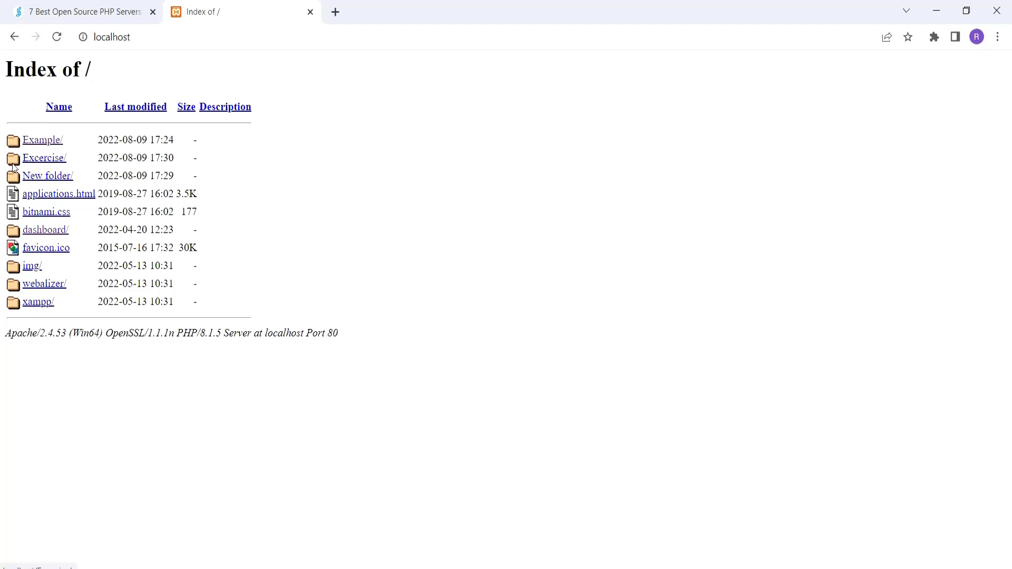
pyautogui.click(43, 157)
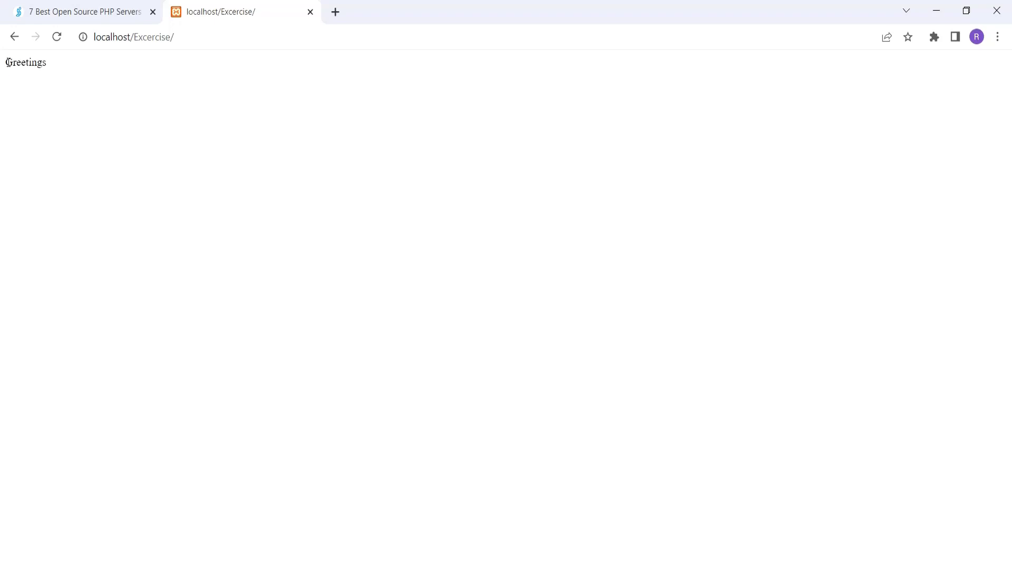
pyautogui.moveTo(80, 73)
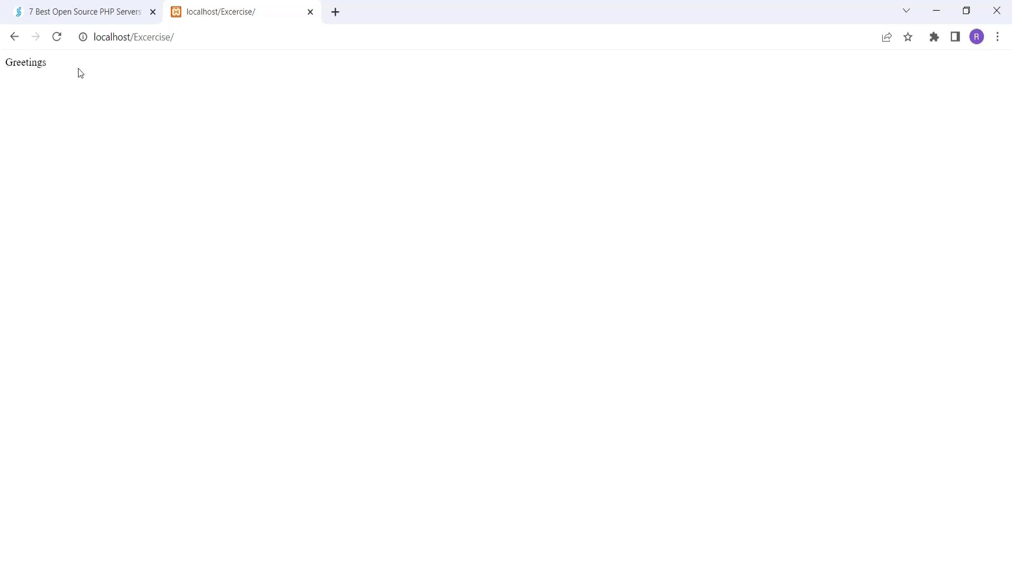